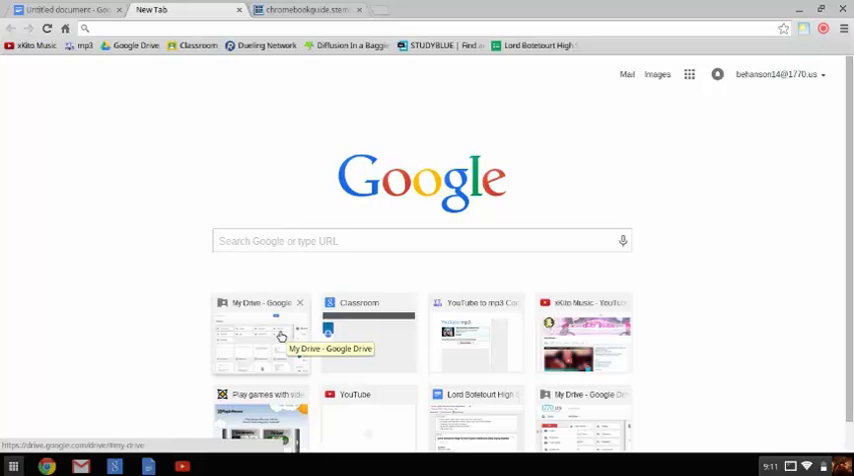
# Switch to the chromebookguide.stomh.com tab and view the Chromebook guide page.
pyautogui.click(300, 10)
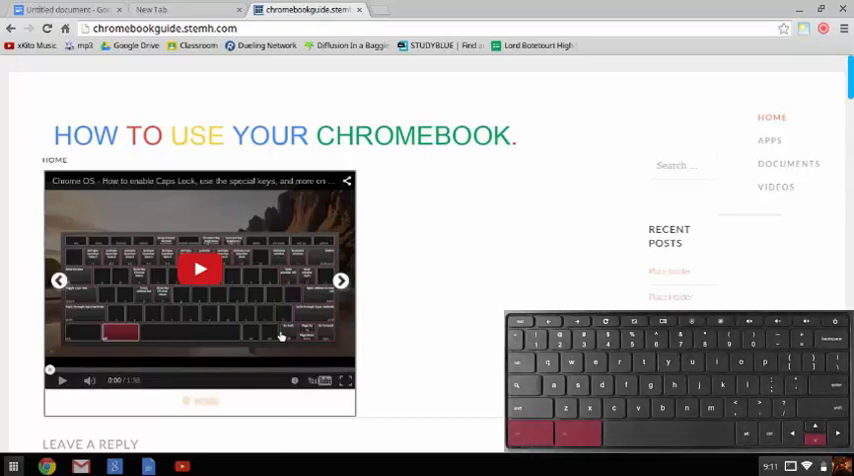
pyautogui.scroll(-3)
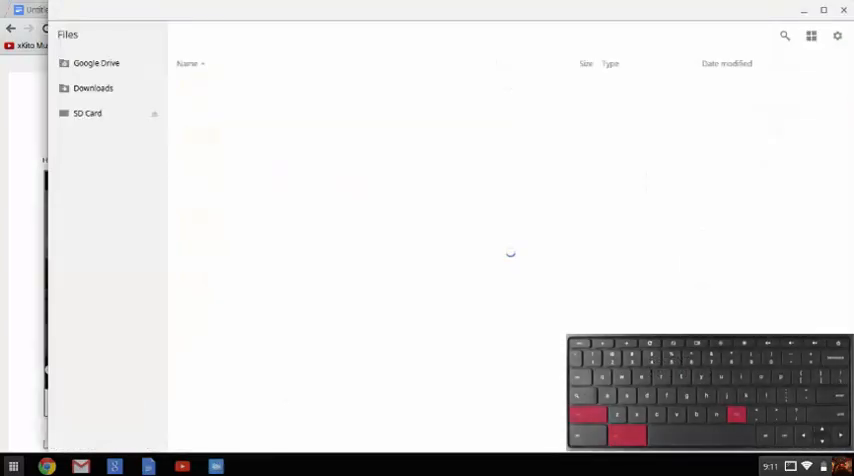
# Bring up the Files app showing Google Drive, Downloads and SD Card.
pyautogui.click(96, 88)
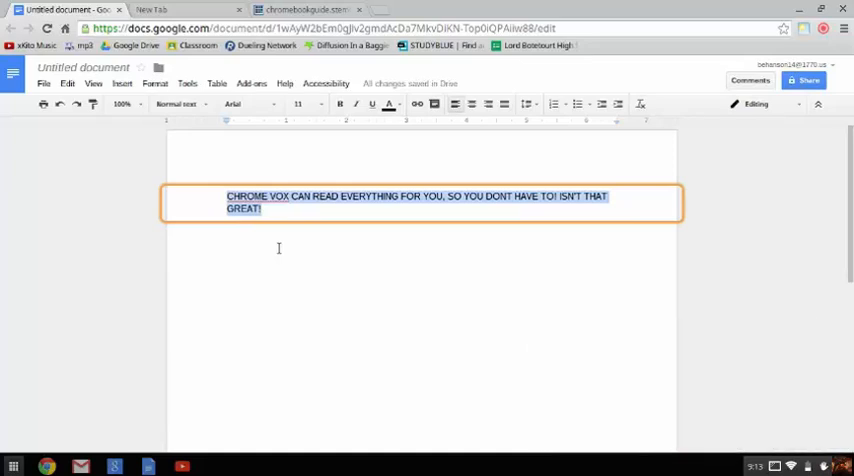
# Have ChromeVox read the Docs line about reading everything aloud for you.
pyautogui.click(180, 8)
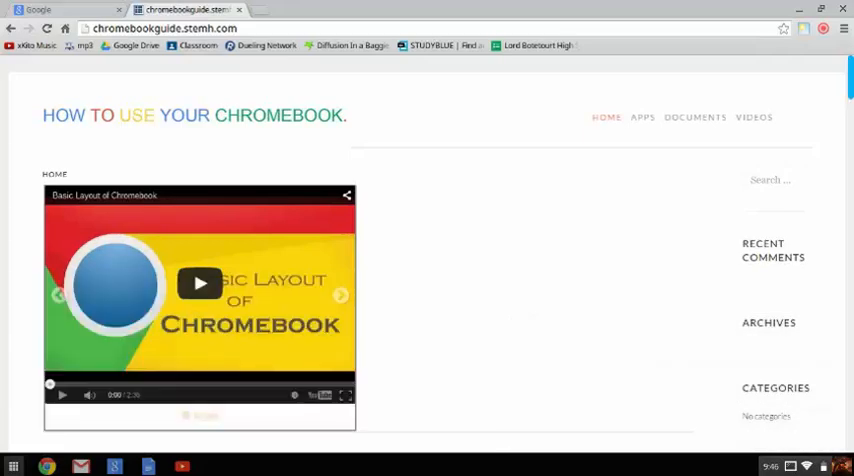
# Capture a screenshot of the Chromebook guide home page.
pyautogui.click(340, 296)
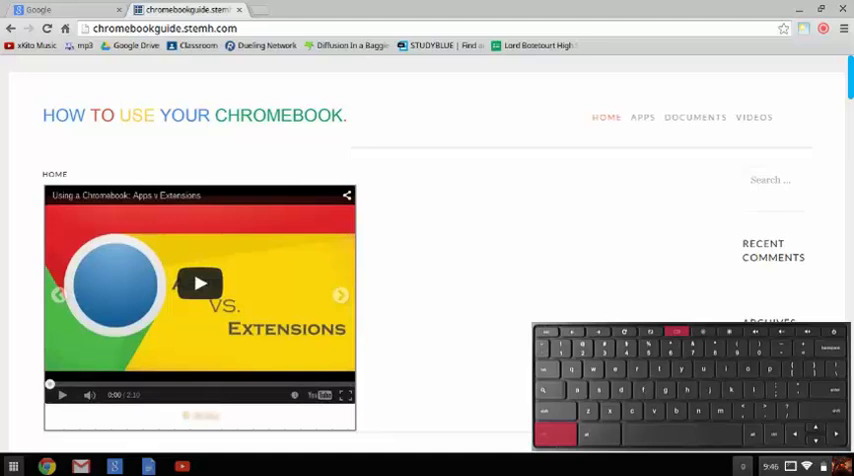
pyautogui.moveTo(184, 188)
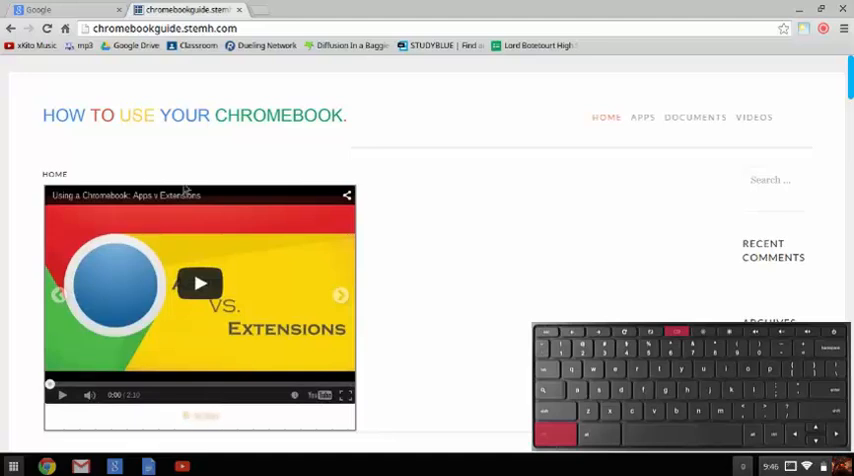